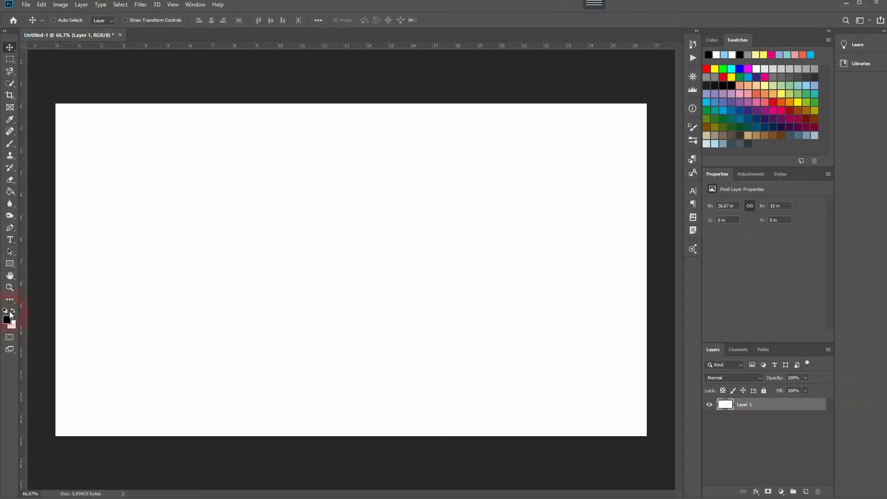
- Swap to a black background and set the foreground colour to sky blue #3abfff
{"action": "left_click", "coordinate": [6, 319]}
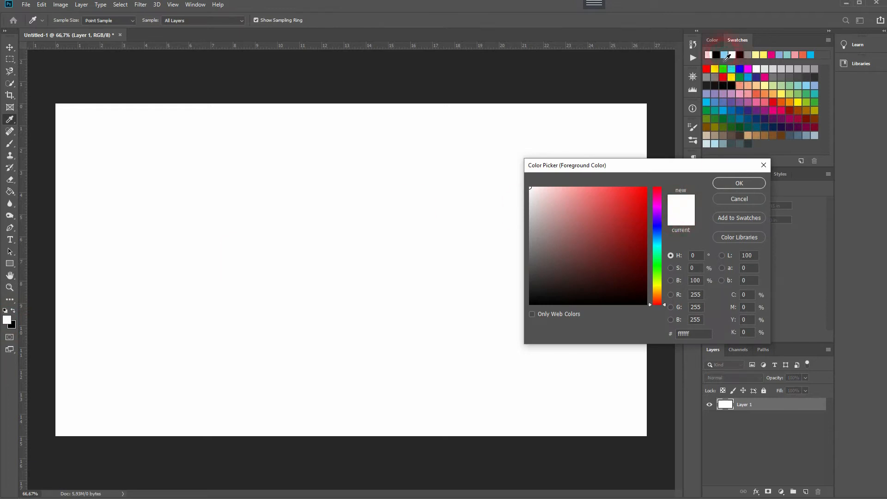
{"action": "left_click", "coordinate": [622, 199]}
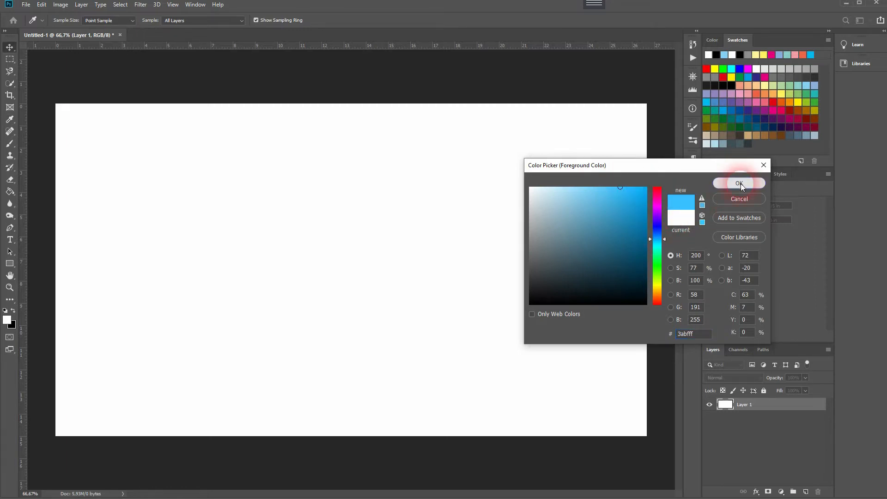
{"action": "left_click", "coordinate": [739, 183]}
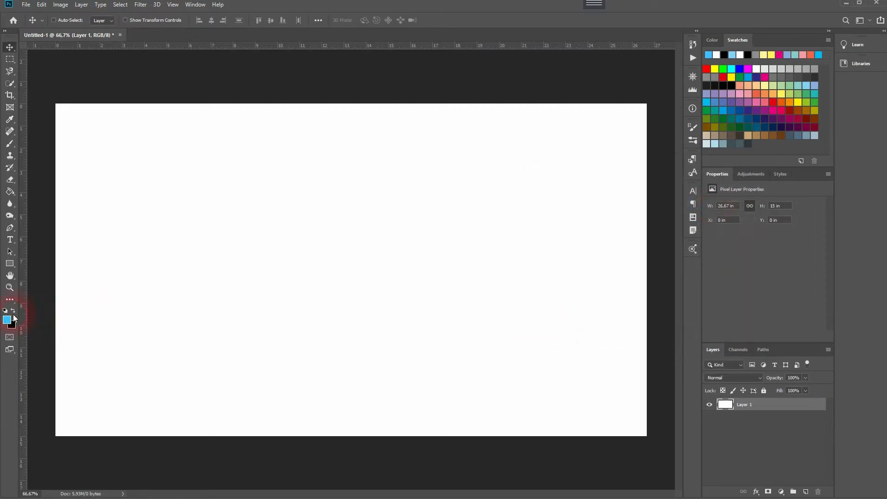
- Fill the canvas with a Foreground to Background blue-to-black gradient, top to bottom
{"action": "right_click", "coordinate": [10, 191]}
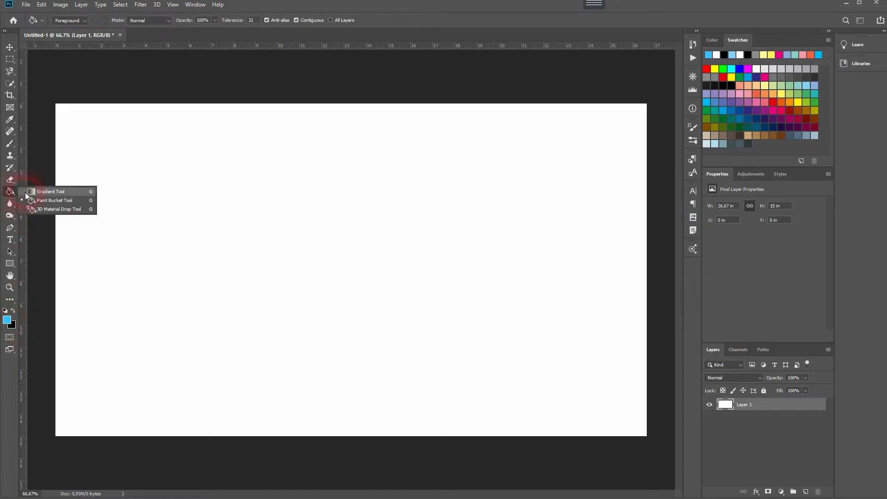
{"action": "left_click", "coordinate": [50, 191]}
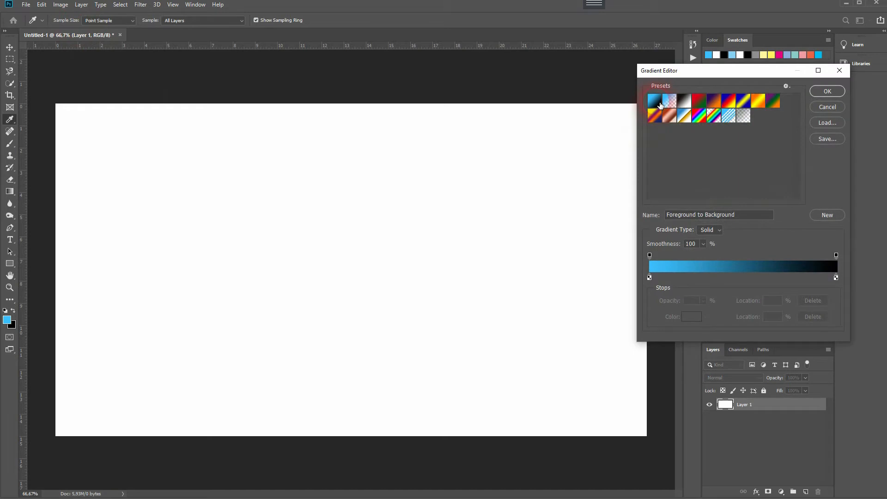
{"action": "mouse_move", "coordinate": [656, 103]}
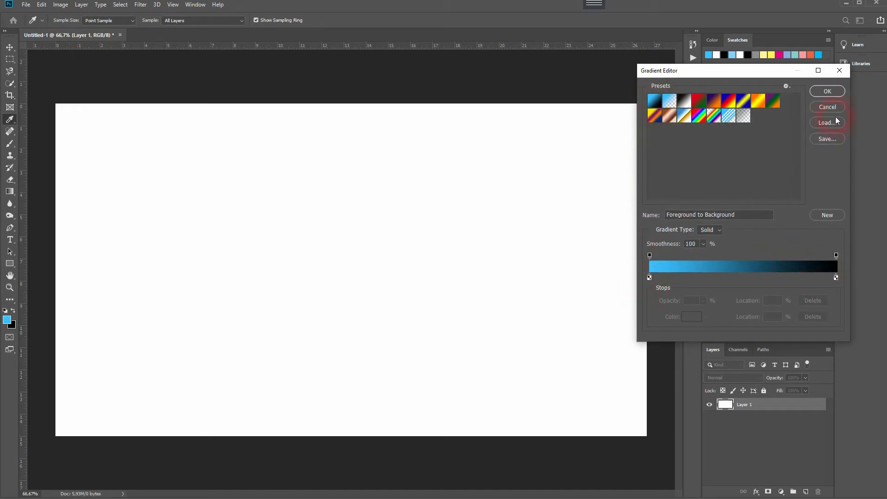
{"action": "left_click", "coordinate": [827, 91]}
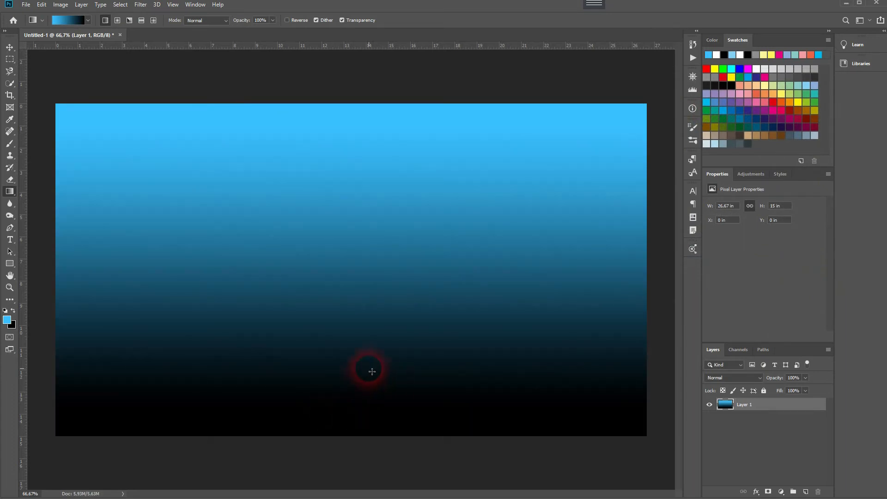
- Convert the gradient layer into a smart object
{"action": "left_click", "coordinate": [10, 47]}
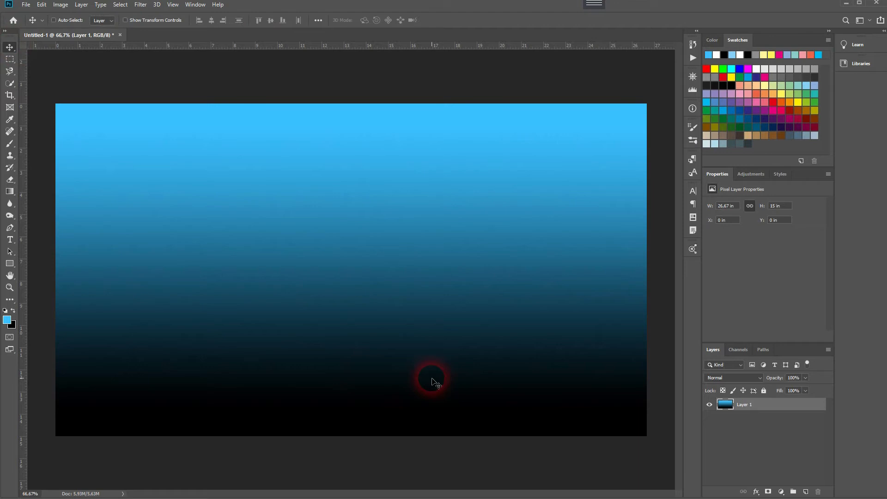
{"action": "right_click", "coordinate": [745, 404]}
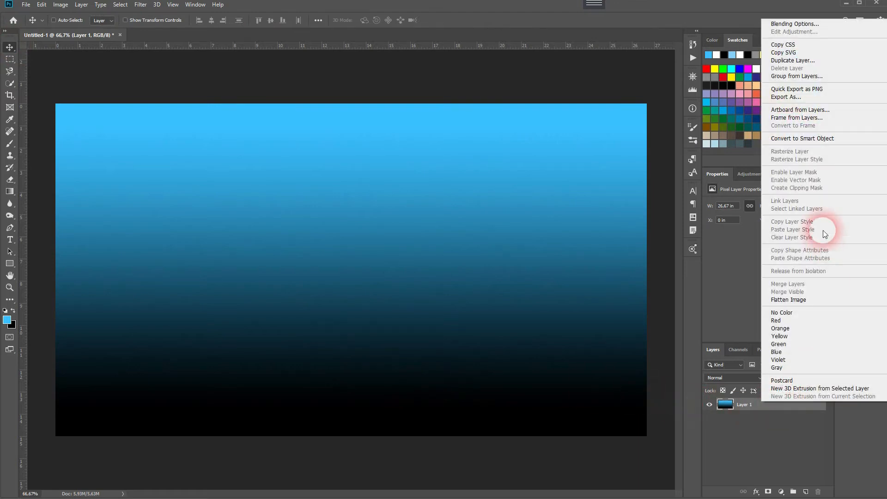
{"action": "left_click", "coordinate": [802, 138]}
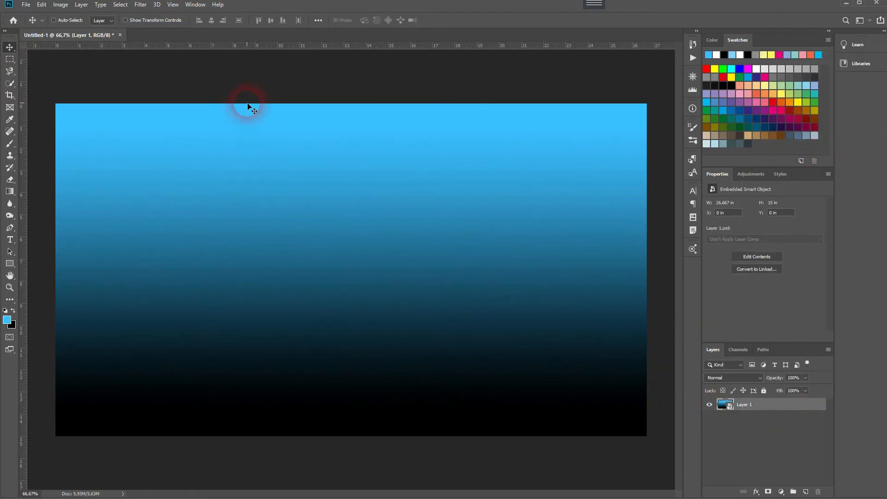
{"action": "left_click", "coordinate": [141, 5]}
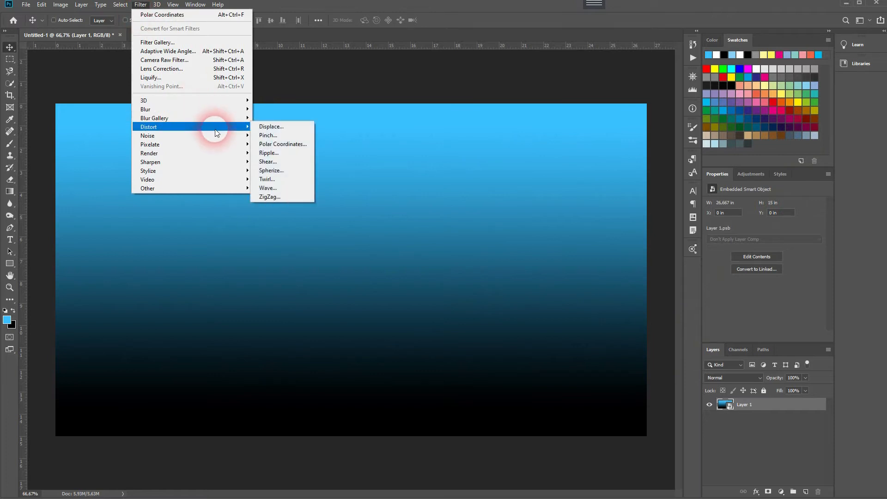
- Apply Wave with 298 generators, wavelength 59/60, amplitude 155/156 and a hard-edged wave type
{"action": "left_click", "coordinate": [267, 188]}
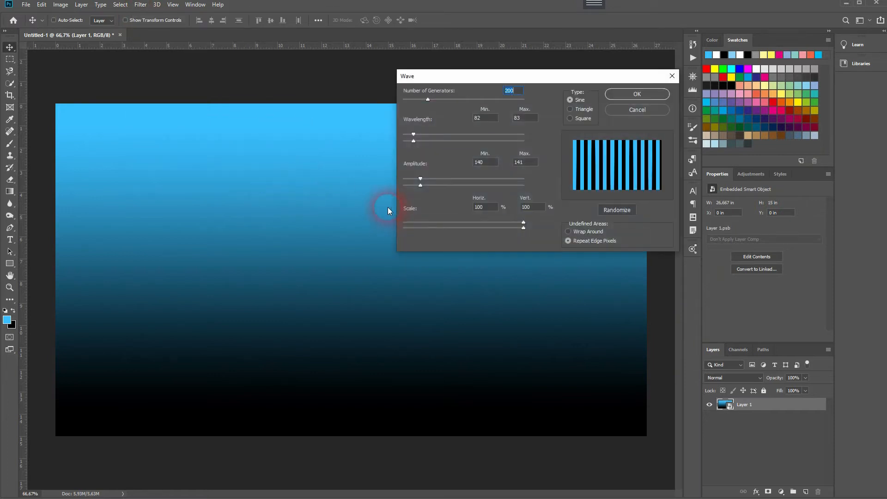
{"action": "mouse_move", "coordinate": [497, 104]}
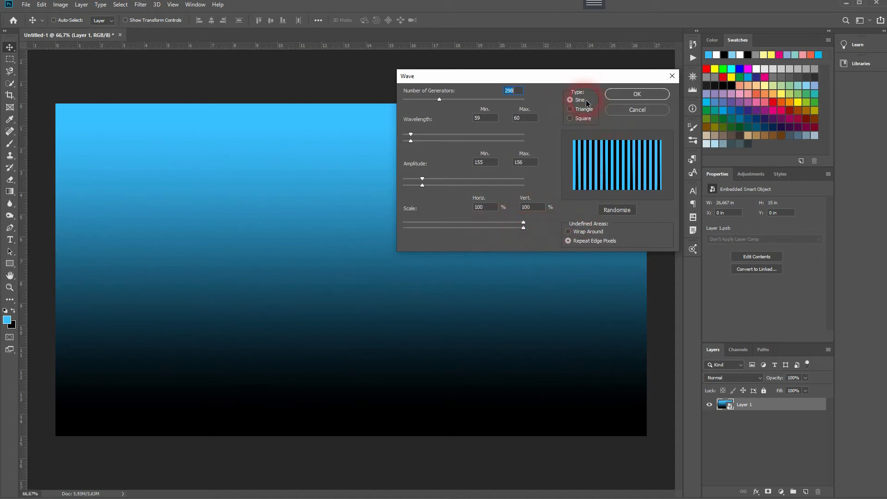
{"action": "left_click", "coordinate": [636, 94]}
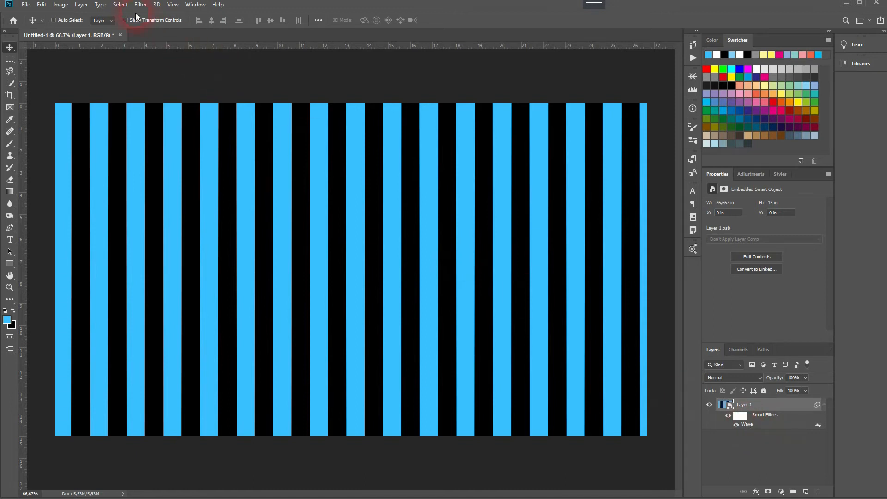
- Apply Polar Coordinates using Rectangular to Polar, with the preview zoomed out
{"action": "left_click", "coordinate": [139, 4]}
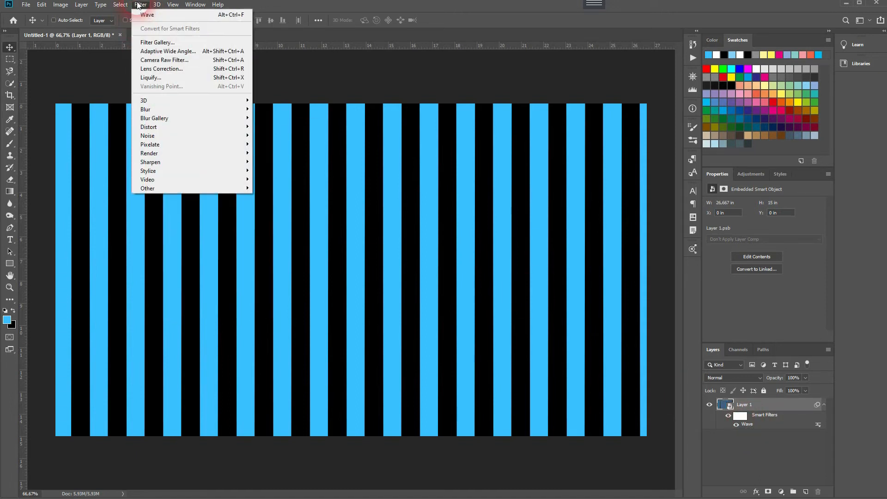
{"action": "mouse_move", "coordinate": [149, 126]}
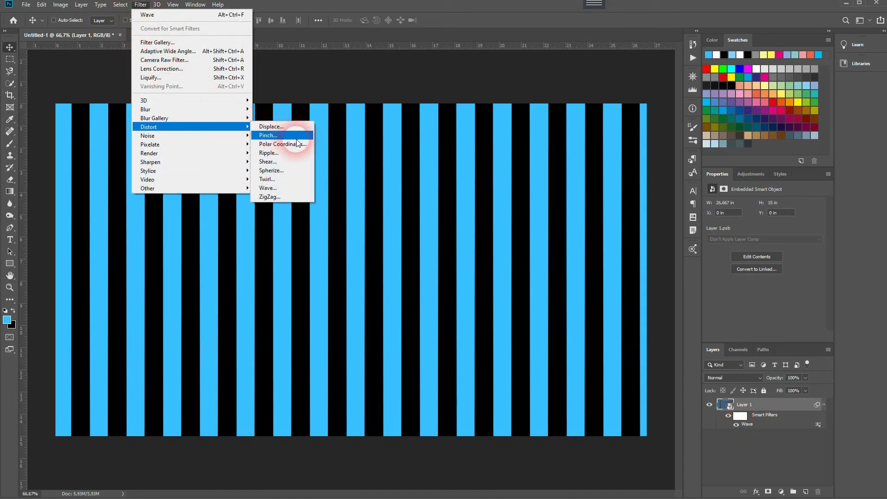
{"action": "left_click", "coordinate": [282, 144]}
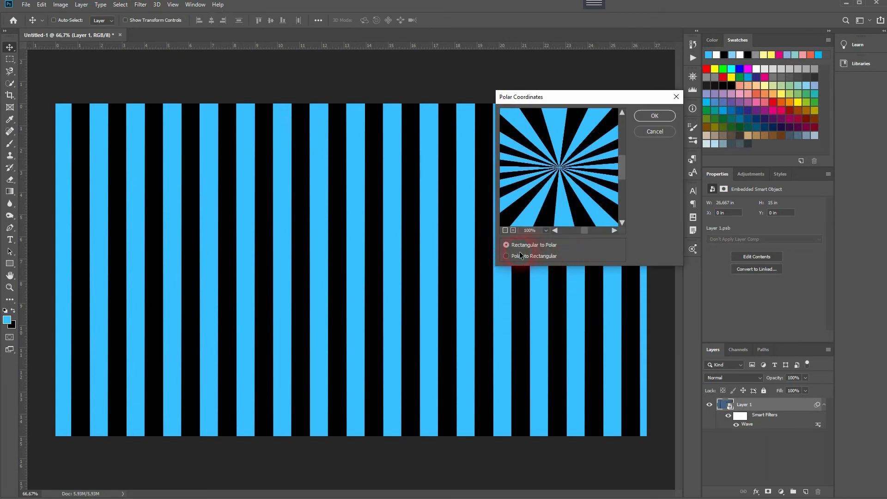
{"action": "left_click", "coordinate": [506, 255]}
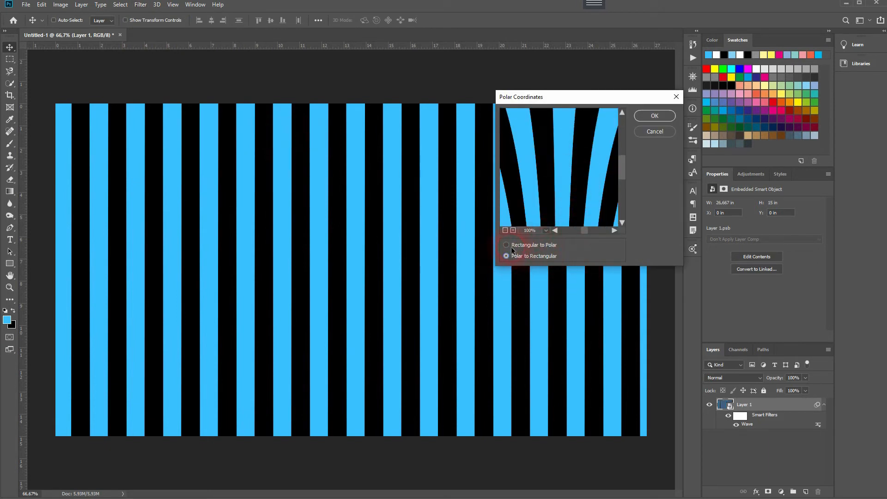
{"action": "left_click", "coordinate": [506, 244]}
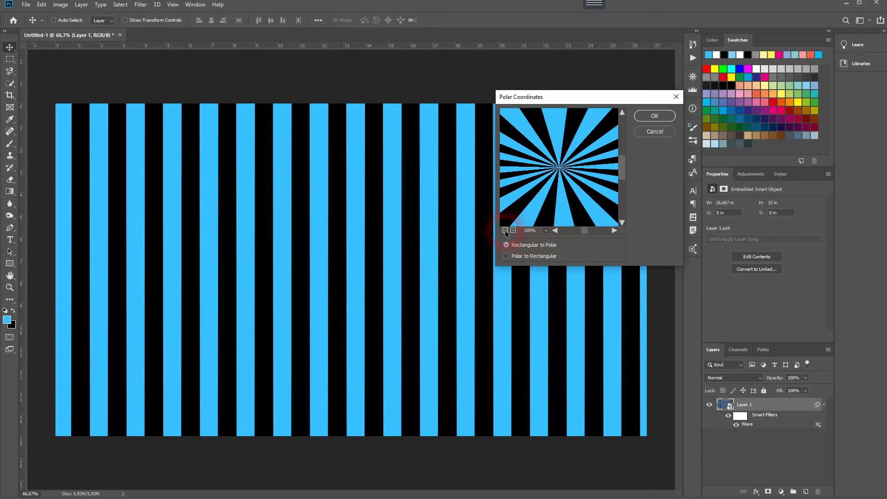
{"action": "left_click", "coordinate": [504, 231]}
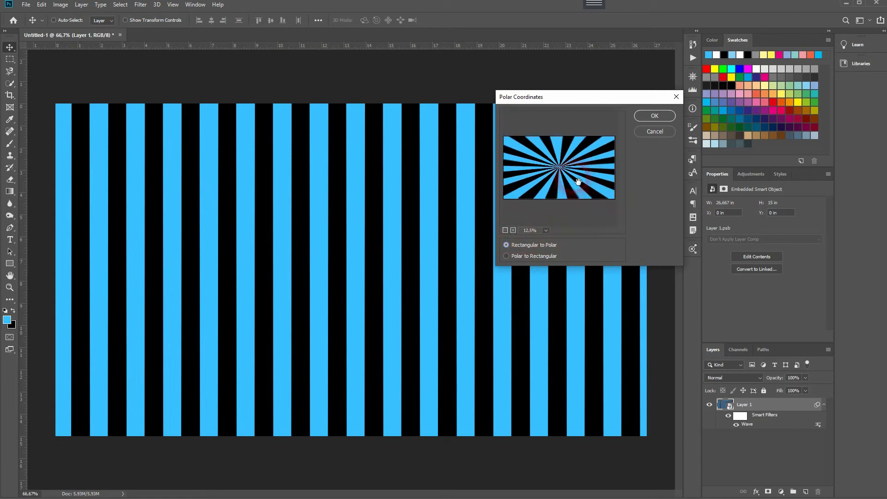
{"action": "left_click", "coordinate": [653, 116]}
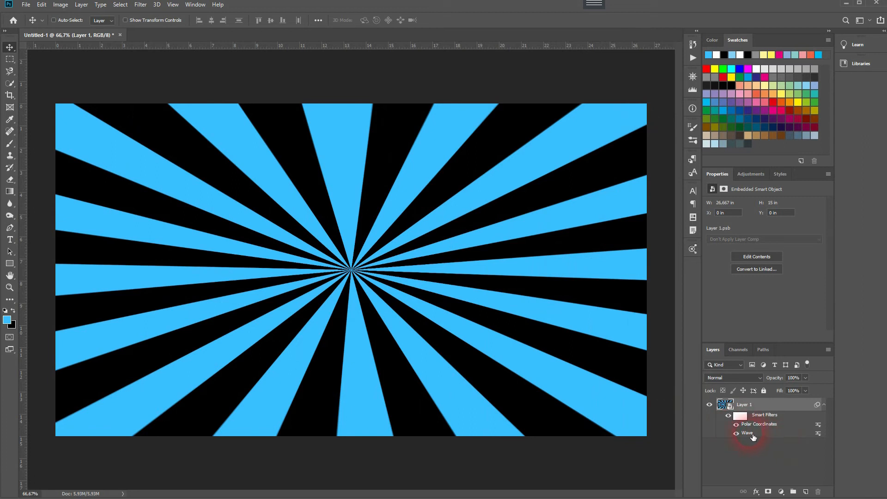
- Re-edit the Wave smart filter and set its wavelength to 43/44
{"action": "double_click", "coordinate": [747, 433]}
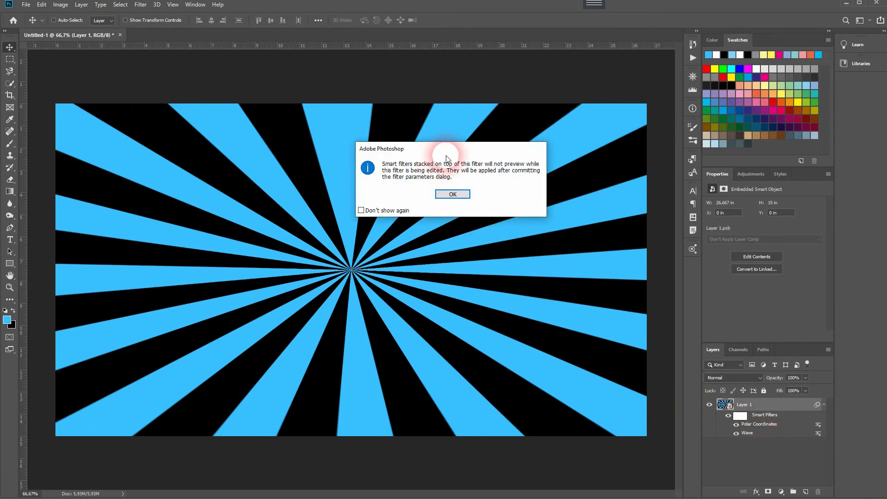
{"action": "left_click", "coordinate": [452, 194]}
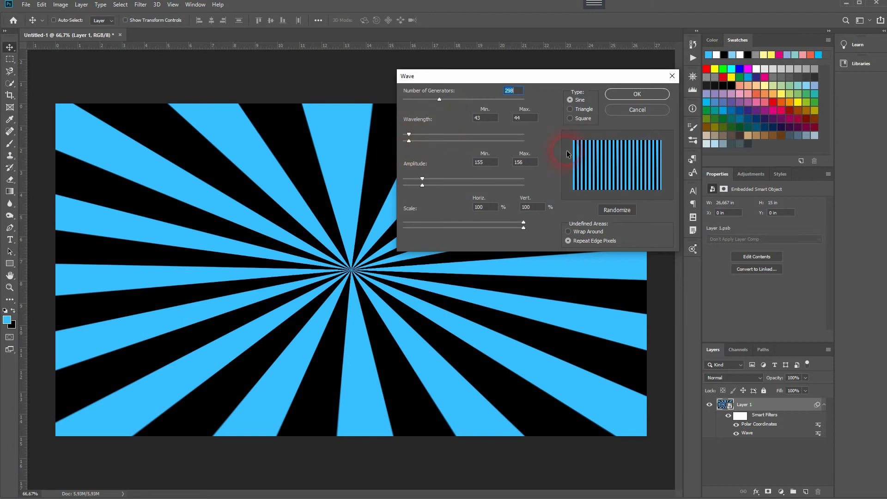
{"action": "left_click", "coordinate": [636, 94]}
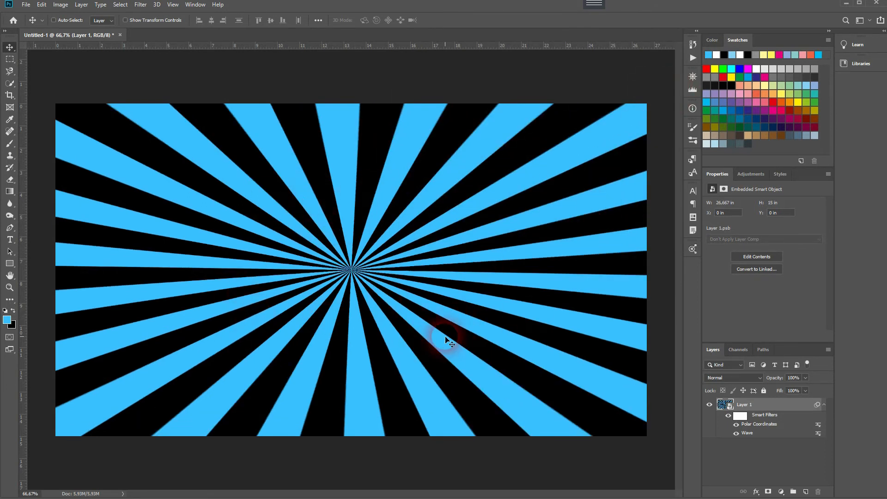
{"action": "mouse_move", "coordinate": [583, 317]}
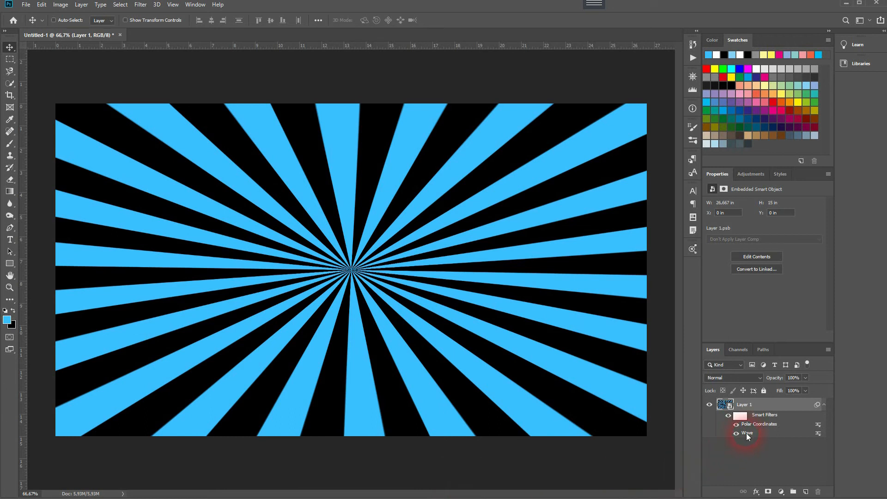
- Re-edit the Wave filter, trying wavelength 186/187, then settling on 55/56
{"action": "double_click", "coordinate": [747, 433]}
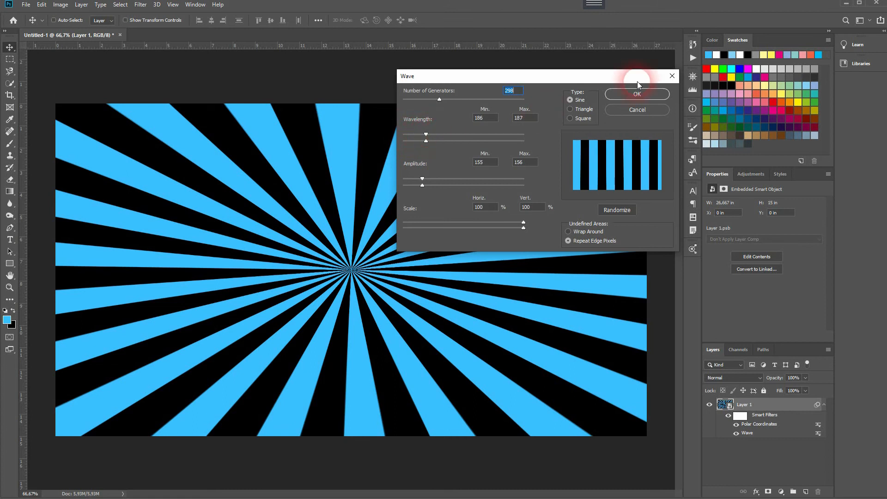
{"action": "left_click", "coordinate": [637, 94]}
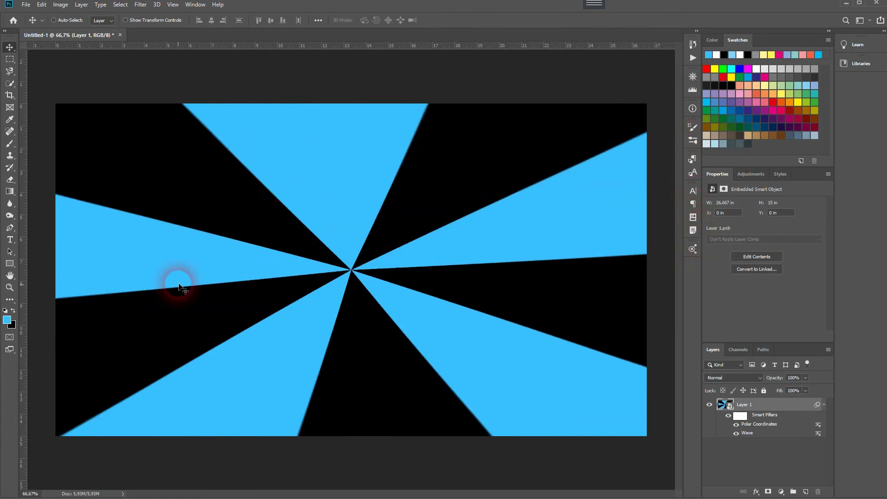
{"action": "double_click", "coordinate": [759, 424]}
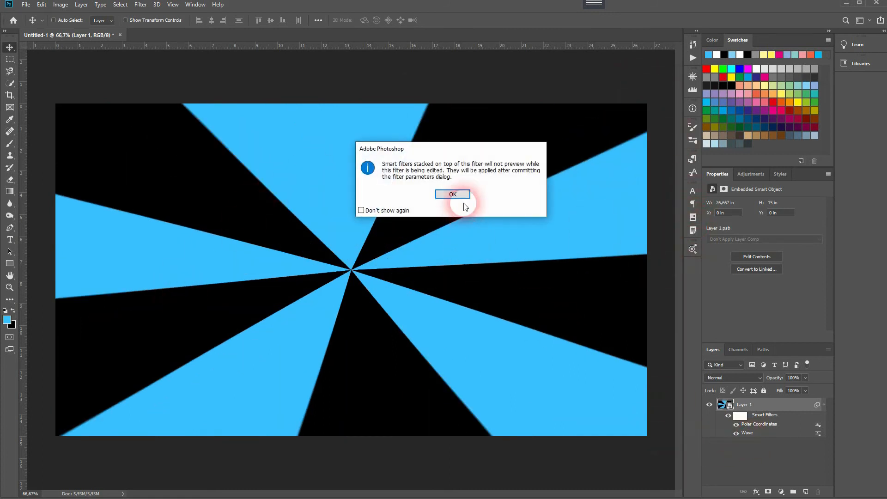
{"action": "left_click", "coordinate": [453, 194]}
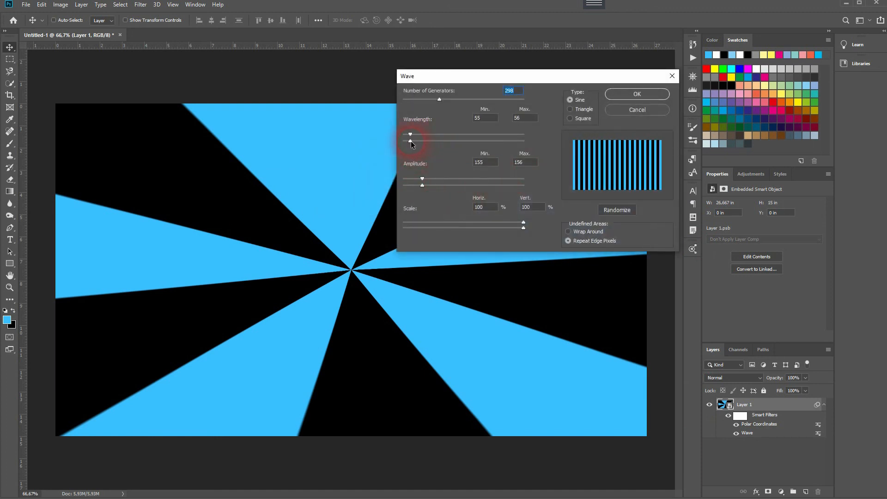
{"action": "left_click", "coordinate": [635, 94]}
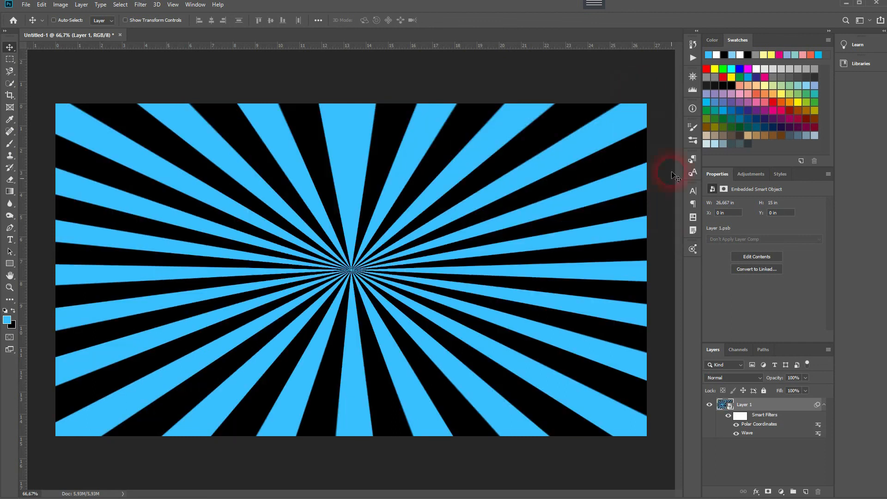